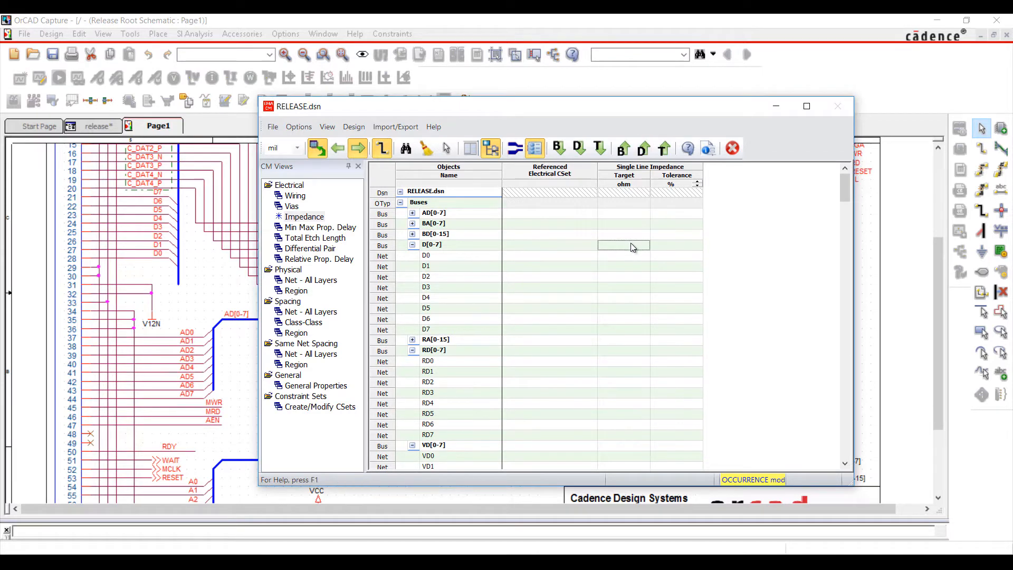
- Give bus D[0-7] a 60 ohm impedance target with 2% tolerance, and create electrical CSet CLASS_RULE
text(60 ohm)
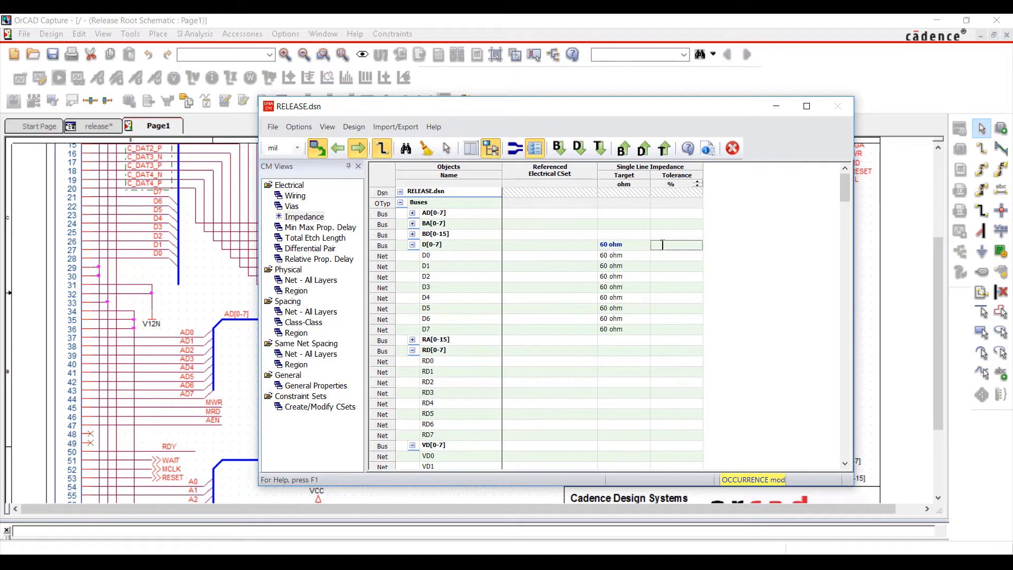
text(2)
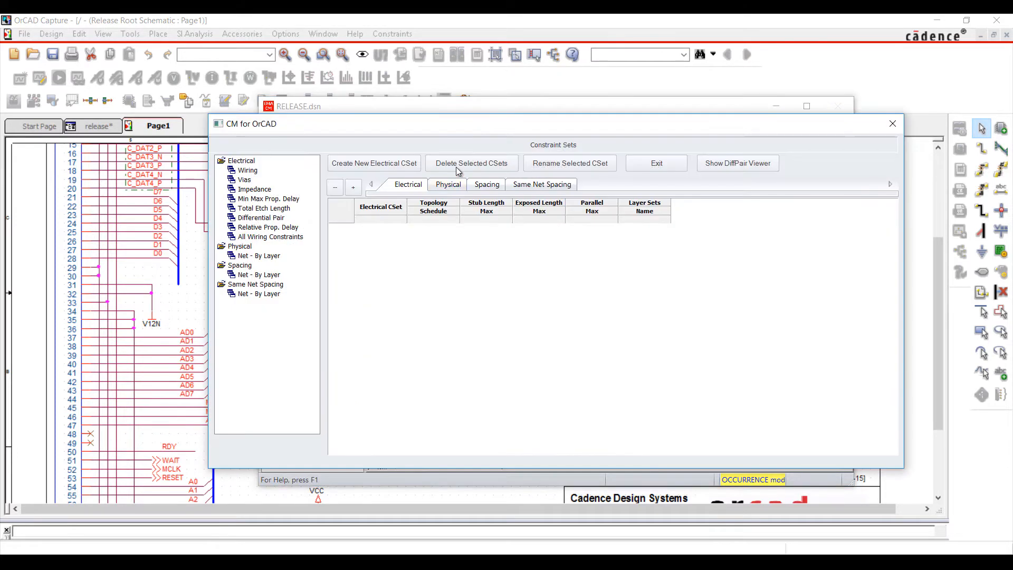
click(374, 163)
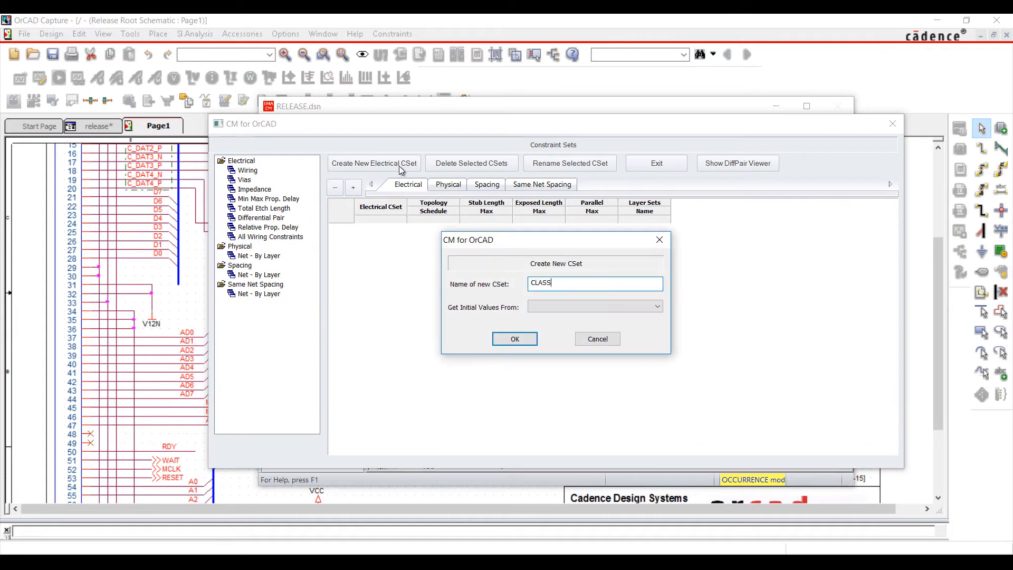
click(515, 339)
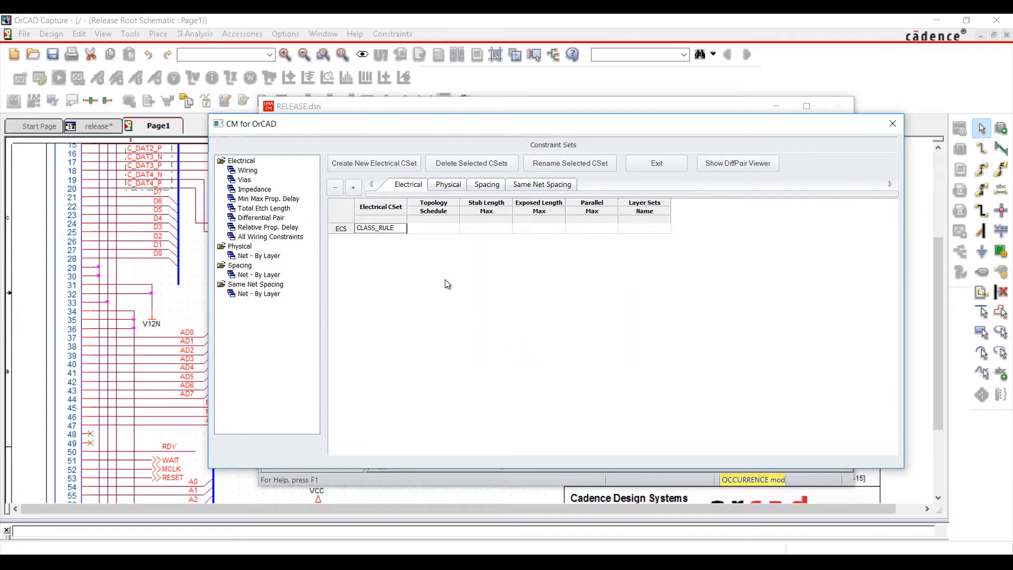
- Check CLASS_RULE's via limits and set its L:S propagation delay to 1000–3000 mil
click(432, 227)
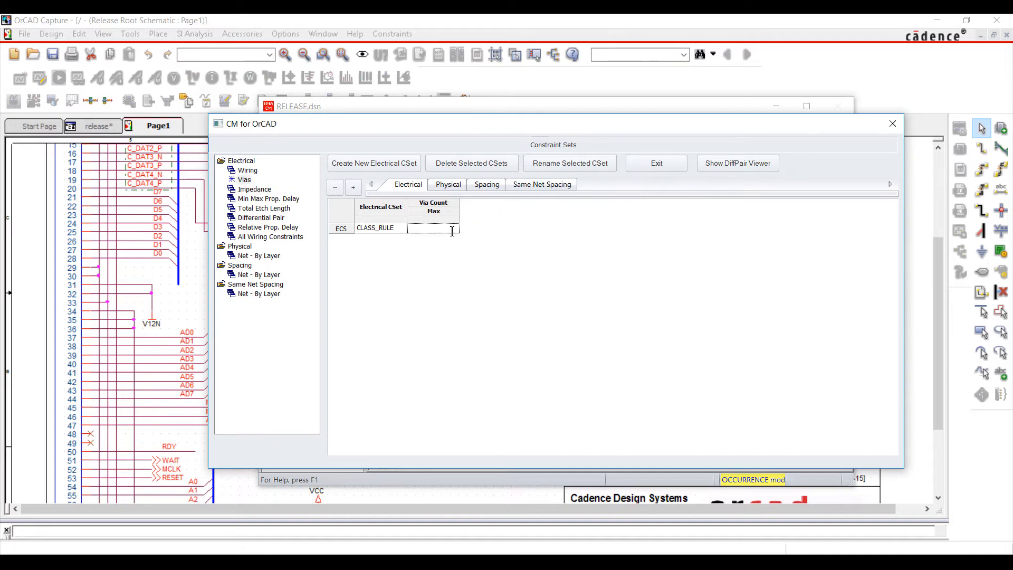
click(268, 199)
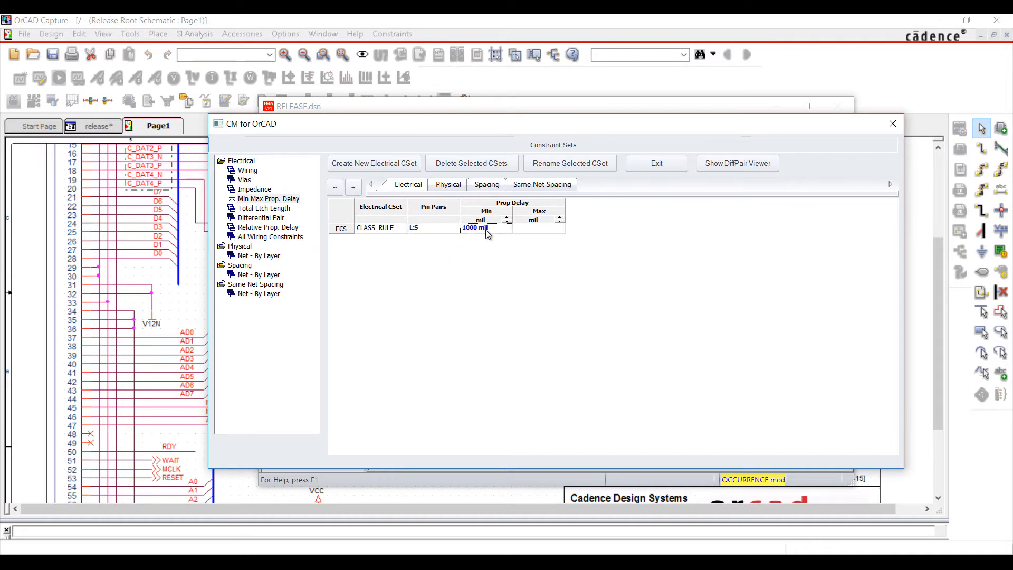
text(3000 mil)
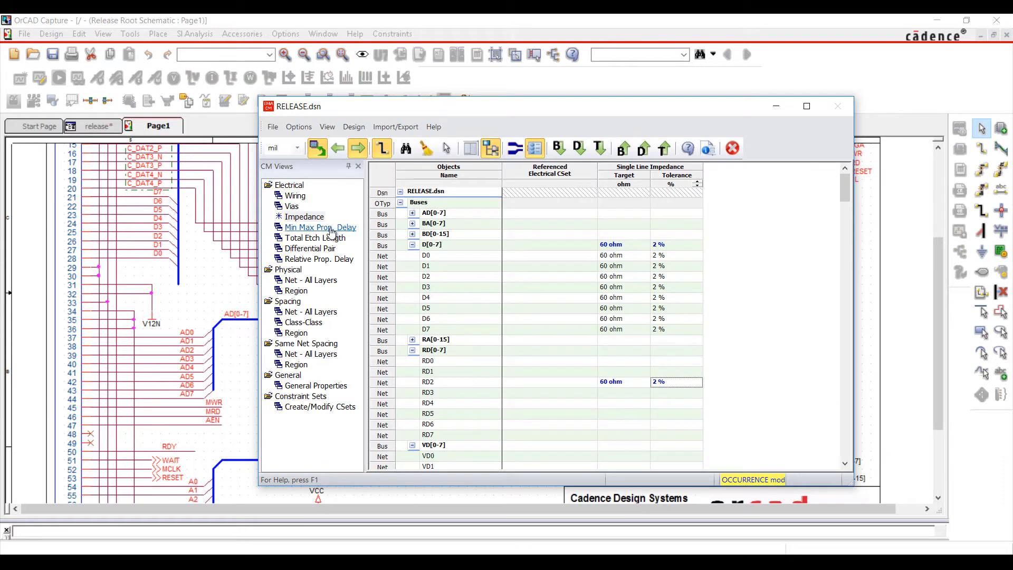
- On the Min Max Prop Delay worksheet, assign CLASS_RULE as D[0-7]'s referenced electrical CSet
click(320, 227)
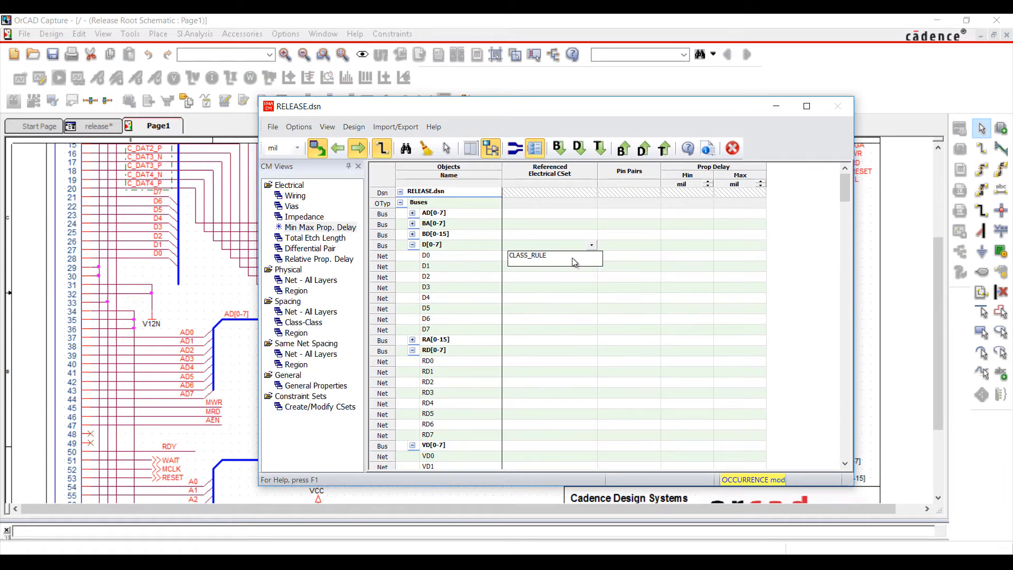
click(527, 255)
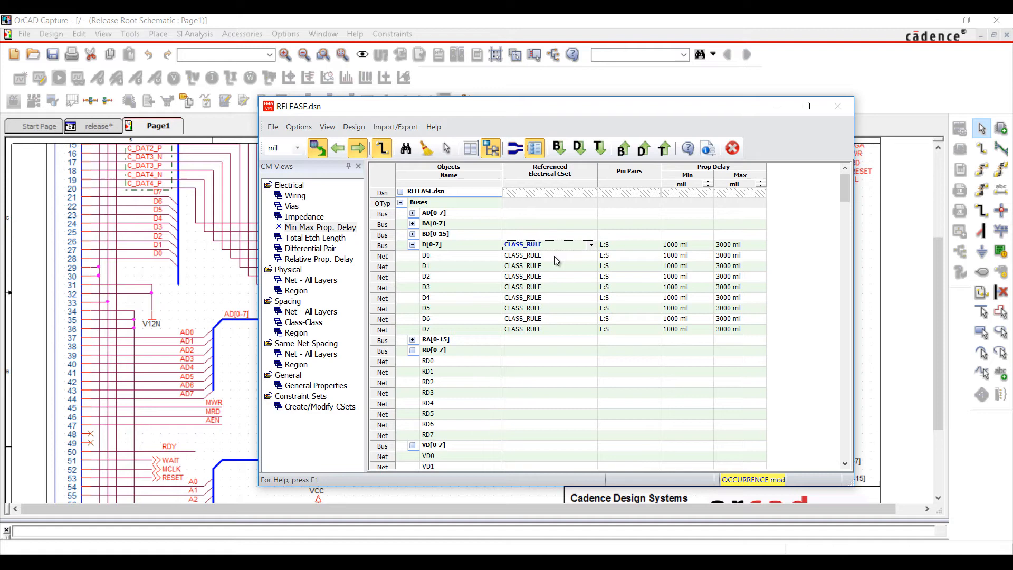
mouse_move(558, 387)
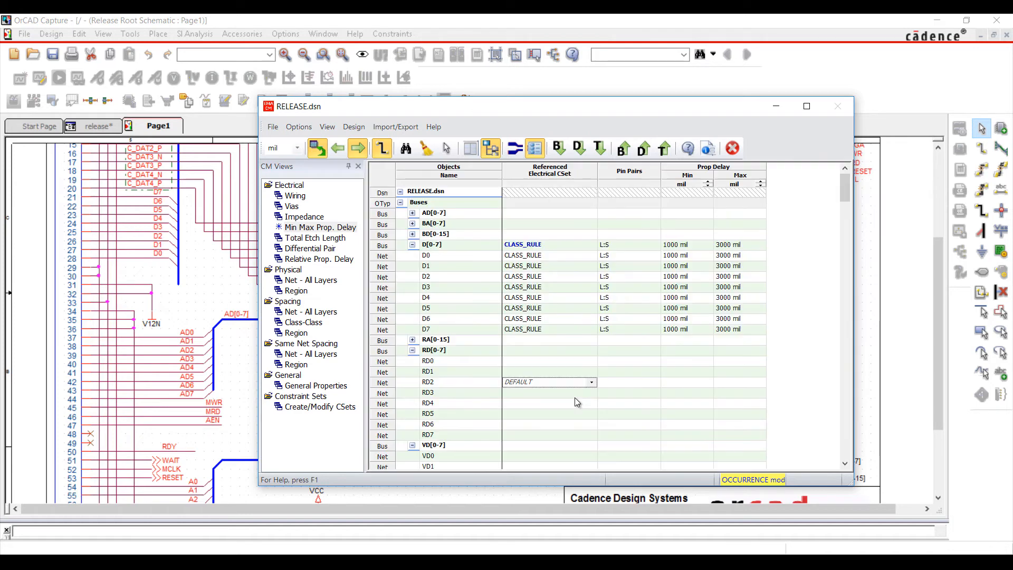
- Review D[0-7]'s inherited via count, daisy-chain topology and 200 mil stub limits
click(290, 206)
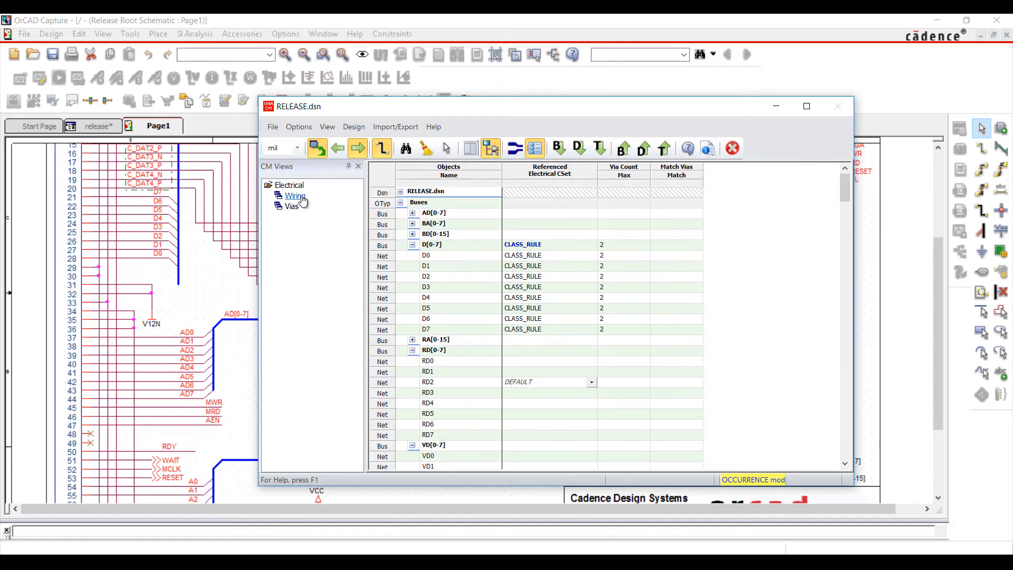
click(294, 196)
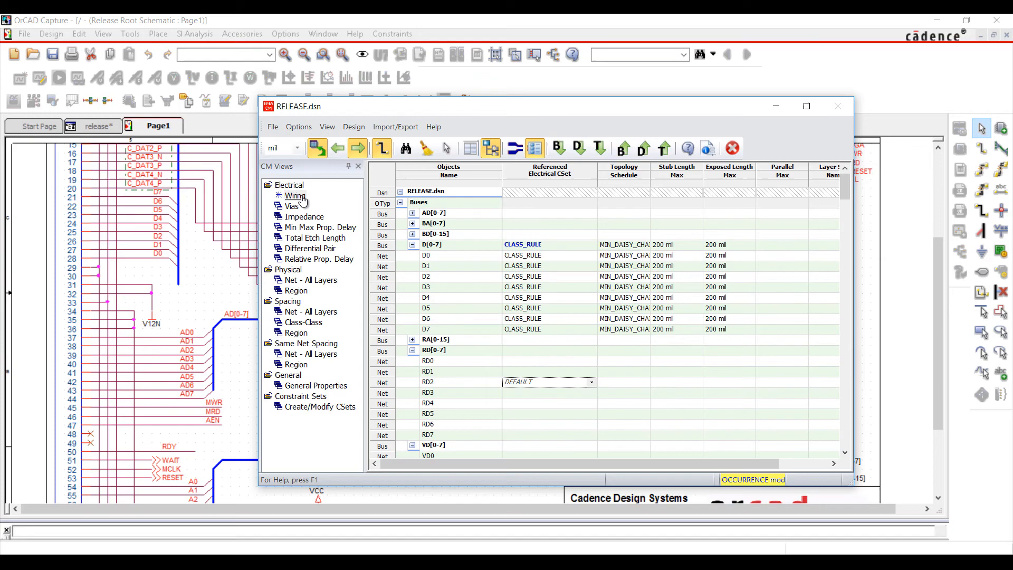
mouse_move(345, 213)
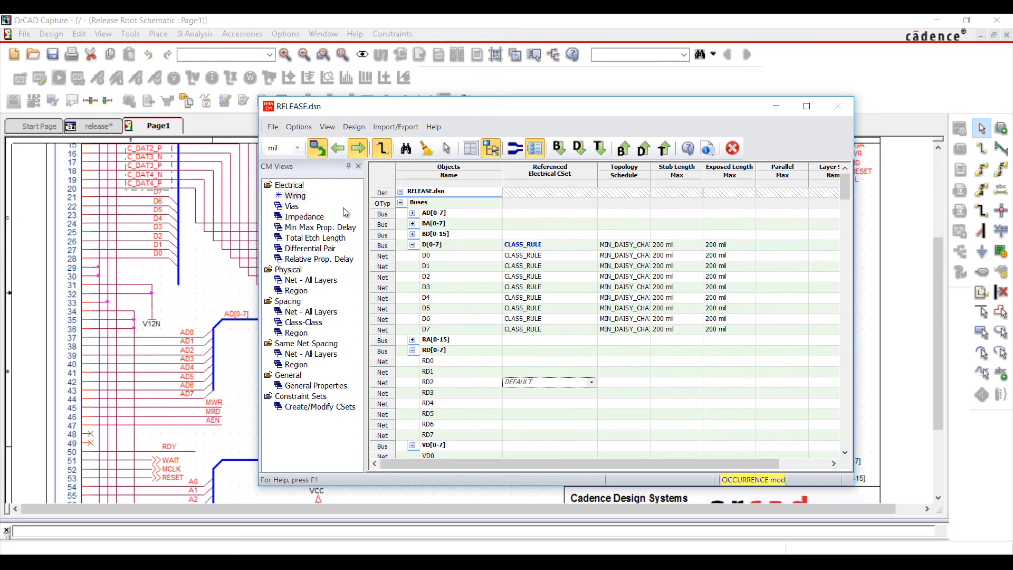